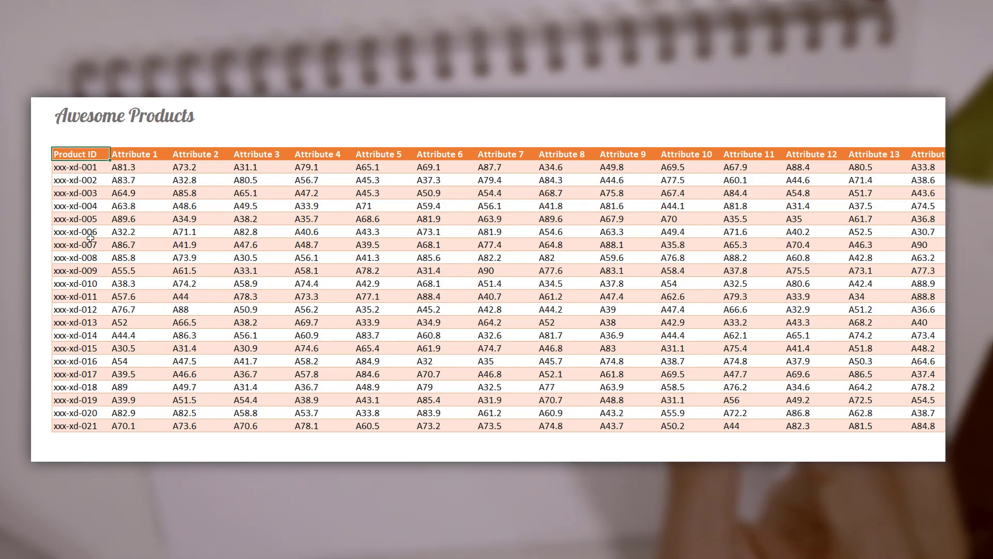
scroll("right", 3)
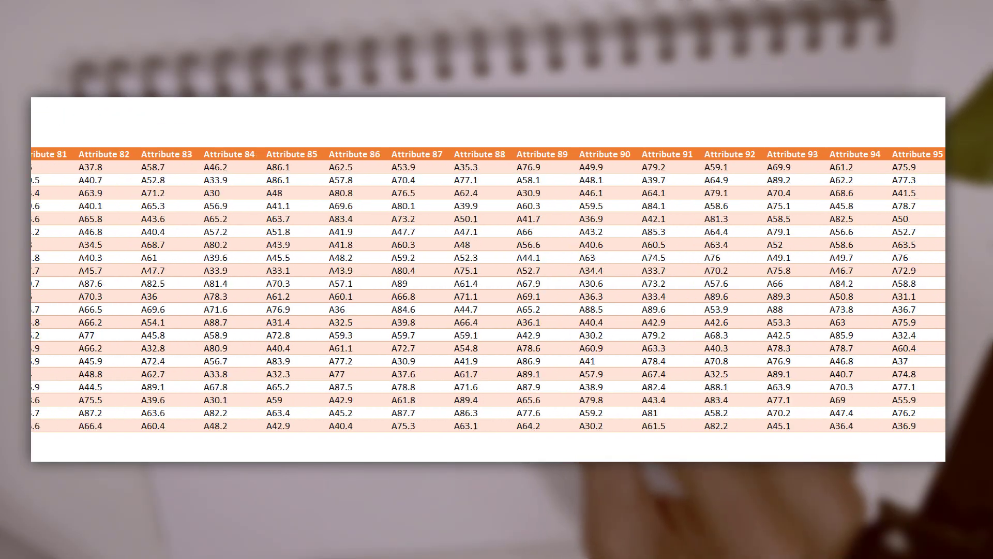
scroll("right", 3)
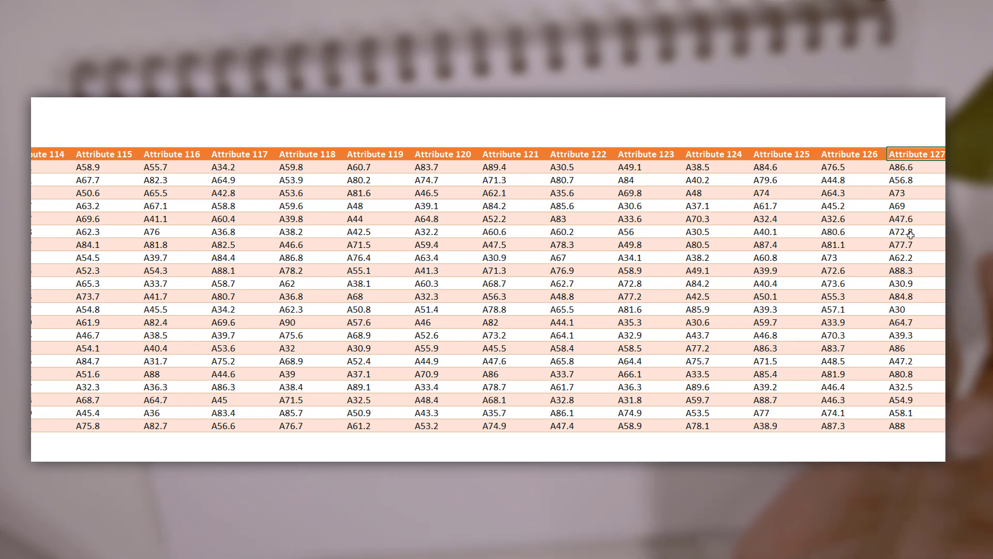
scroll("left", 3)
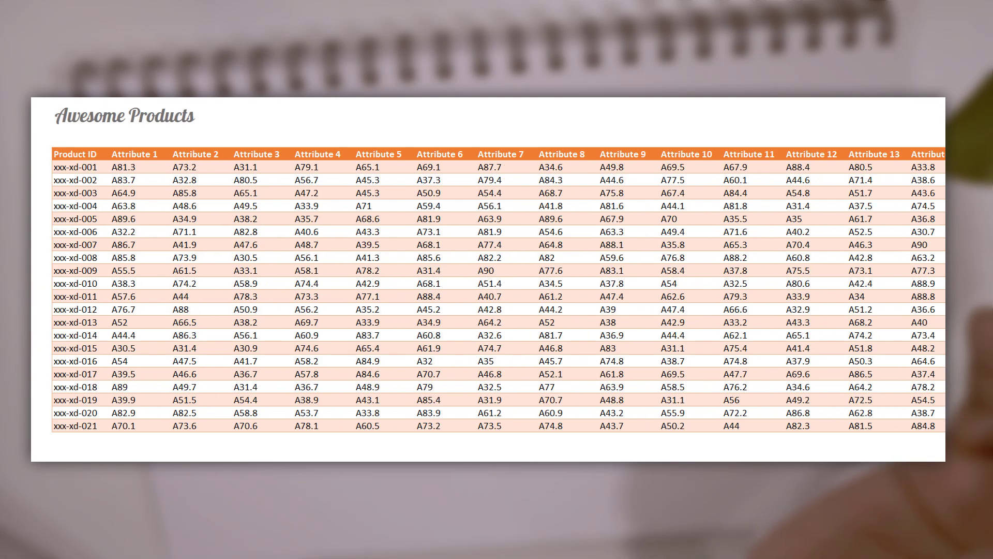